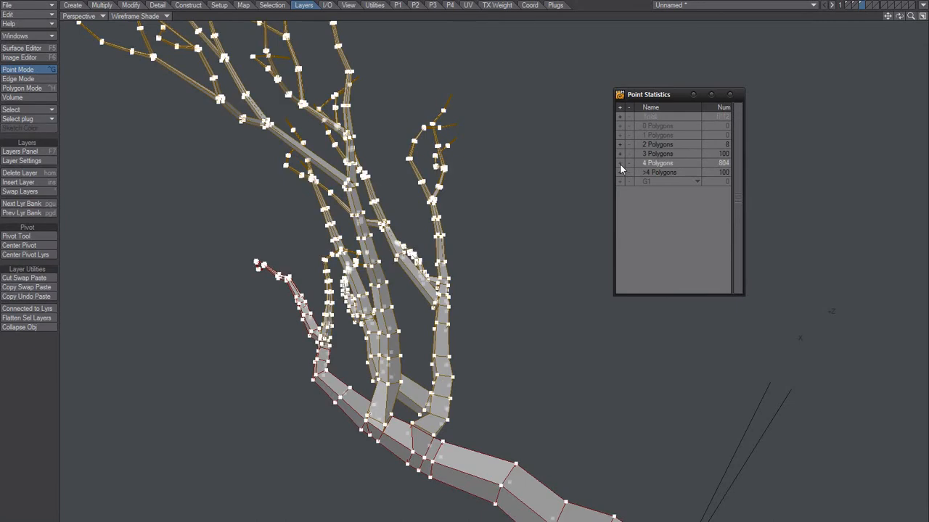
mouse_move(566, 357)
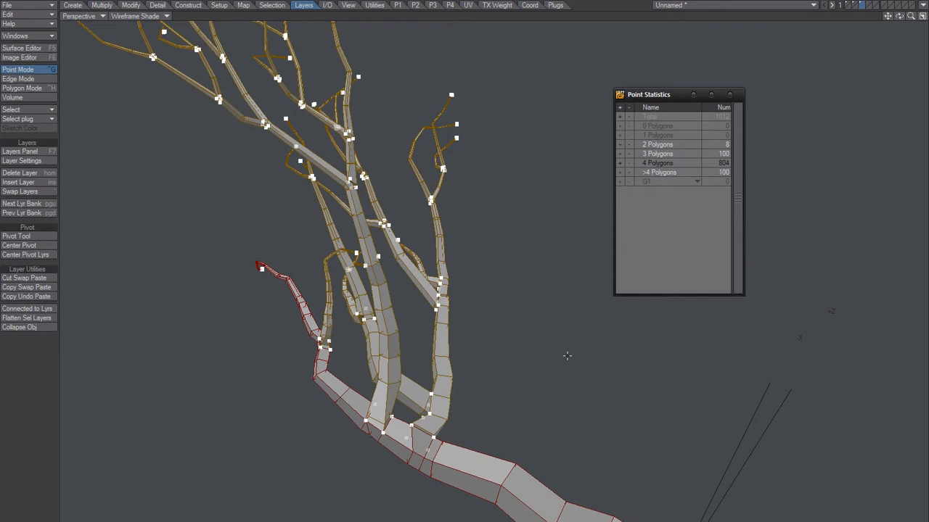
mouse_move(486, 304)
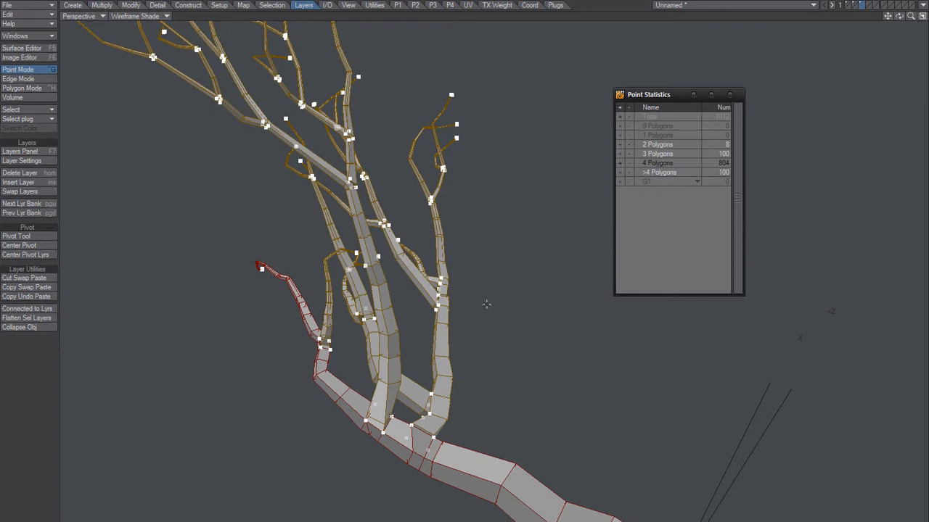
Switch the selection mode to narrow the chosen points on the branch mesh.
left_click(22, 88)
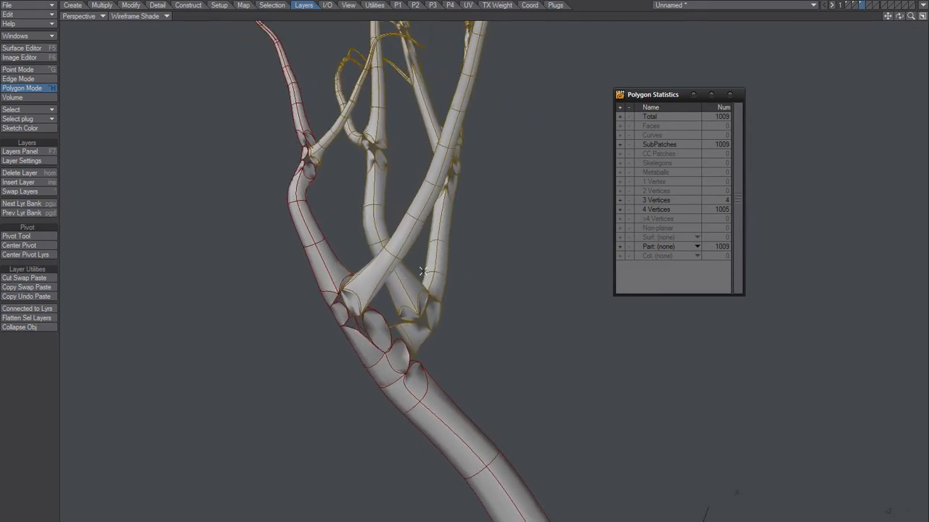
mouse_move(93, 339)
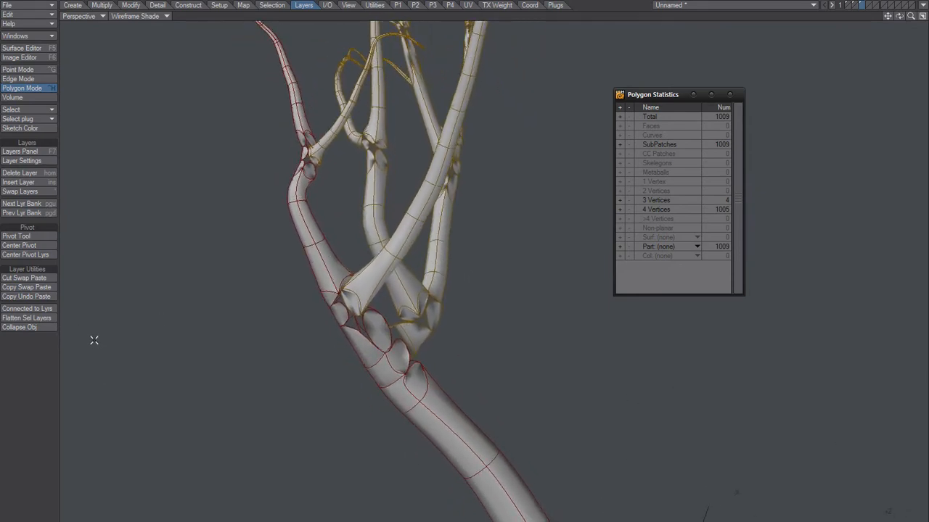
Convert the branch polygons to smooth SubPatches, all 1009 counted as subpatches.
left_click(27, 308)
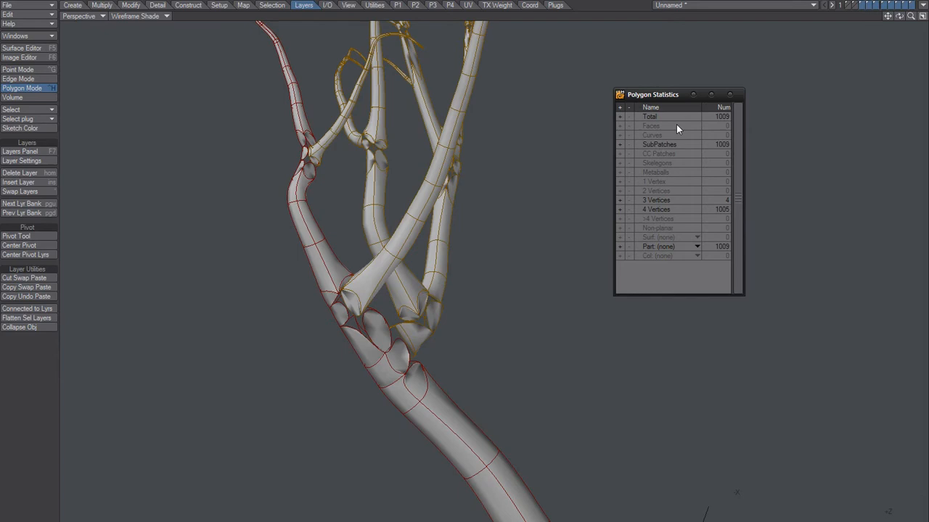
mouse_move(526, 325)
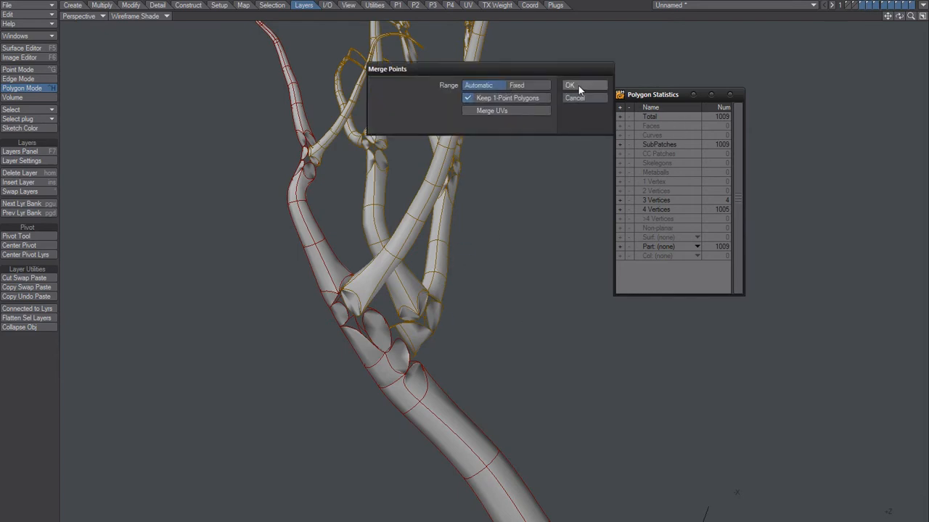
Merge the overlapping junction points with Automatic range, leaving 1002 four-vertex polygons.
left_click(570, 84)
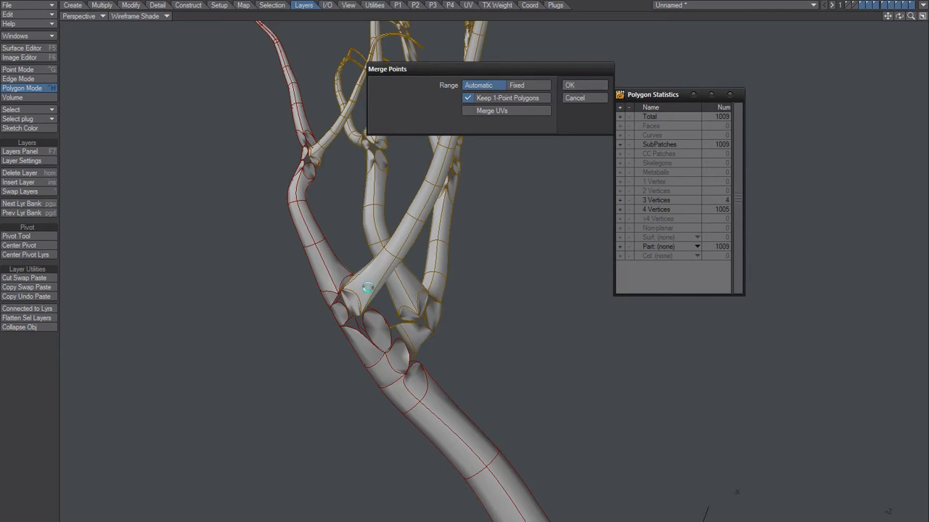
mouse_move(351, 279)
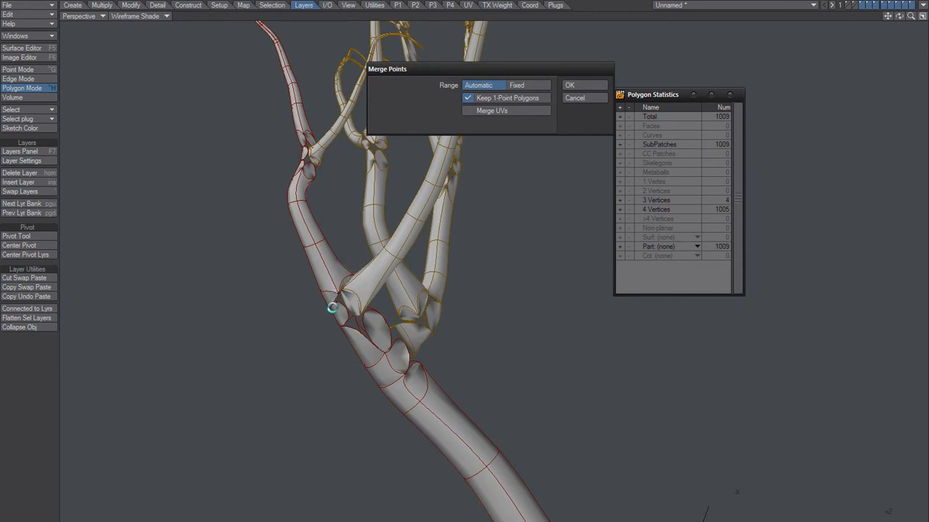
left_click(569, 84)
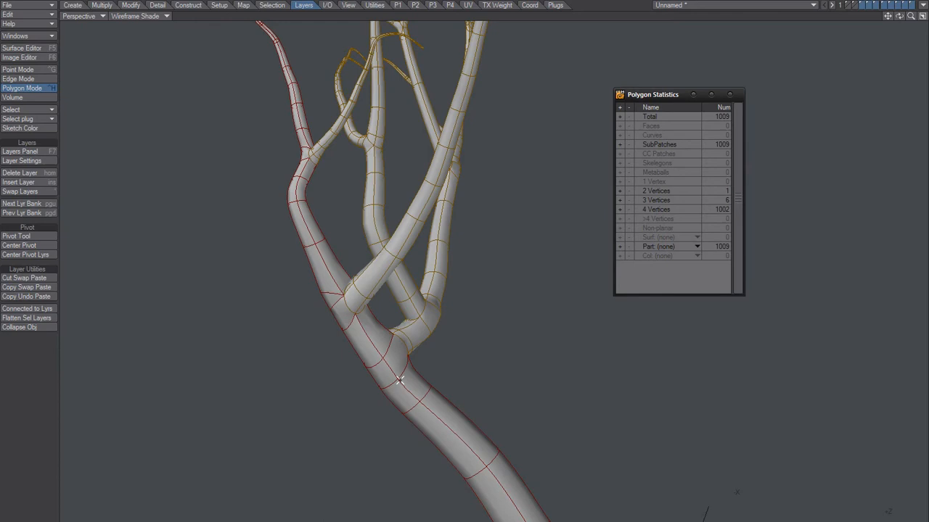
mouse_move(447, 287)
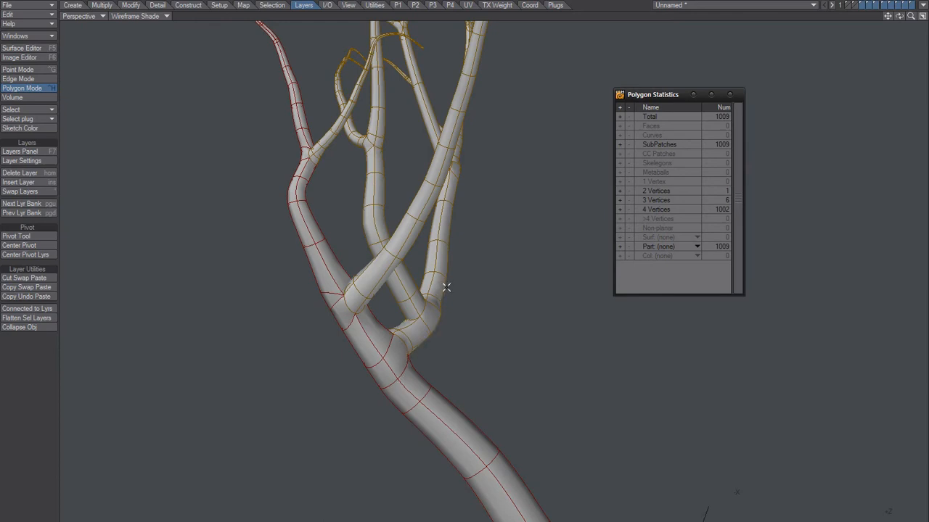
mouse_move(670, 121)
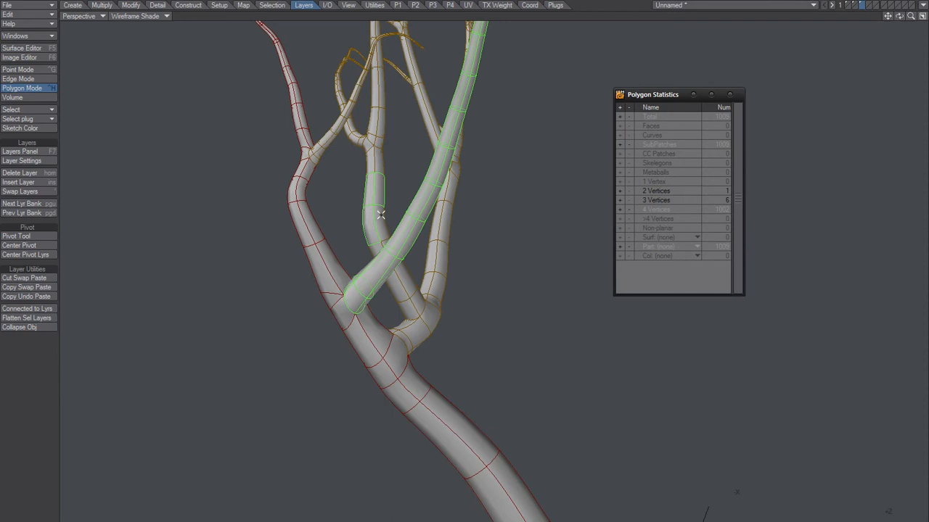
Select a polygon run along one merged branch in the Perspective viewport.
left_click_drag(380, 214, 336, 407)
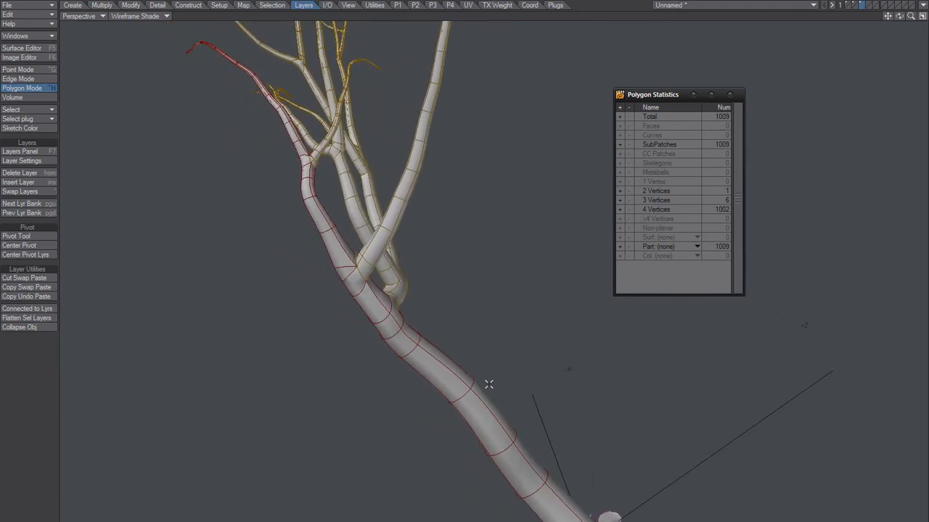
mouse_move(490, 420)
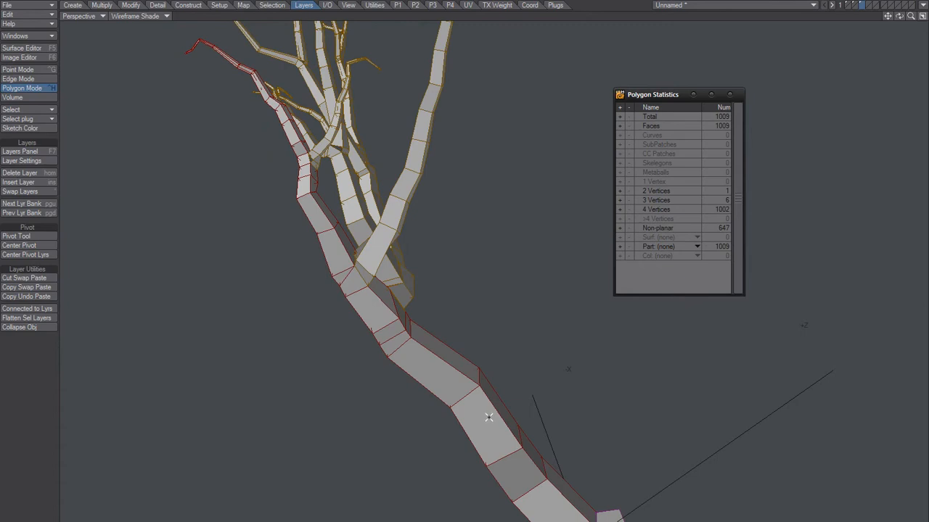
mouse_move(543, 107)
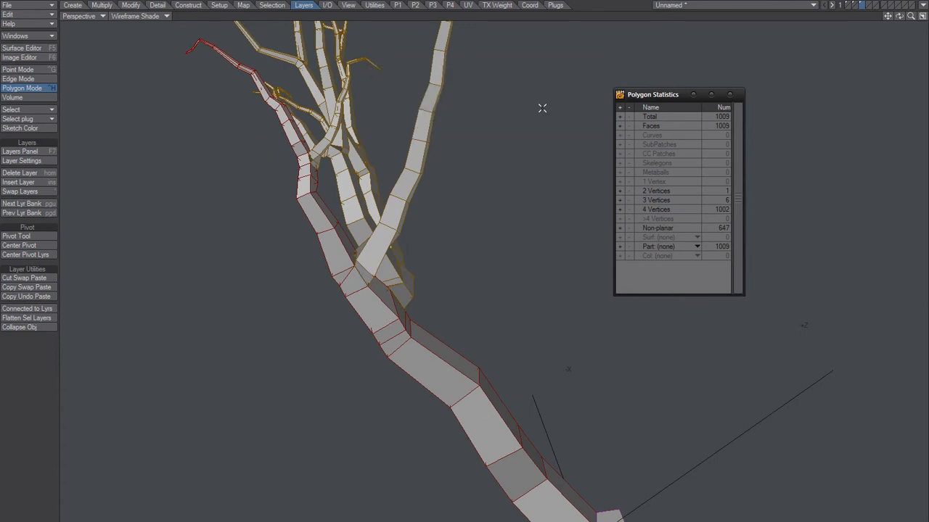
mouse_move(473, 162)
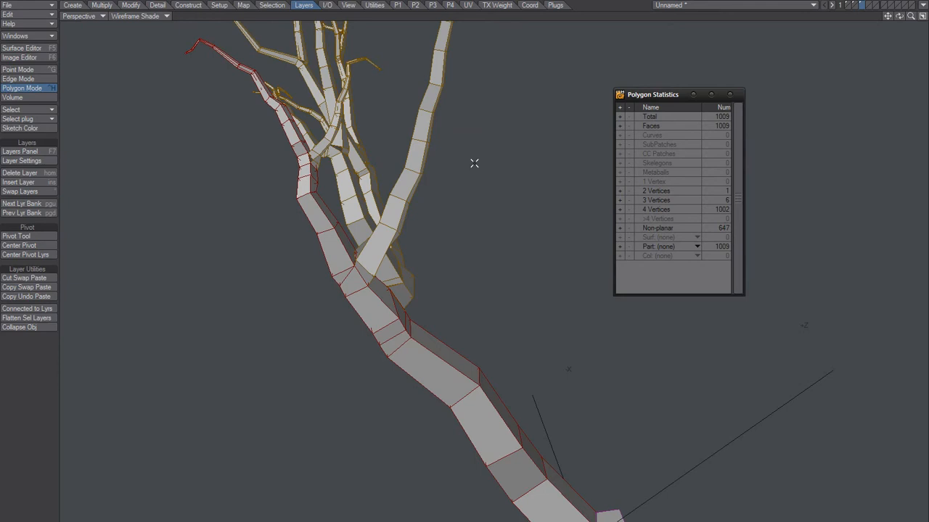
mouse_move(371, 380)
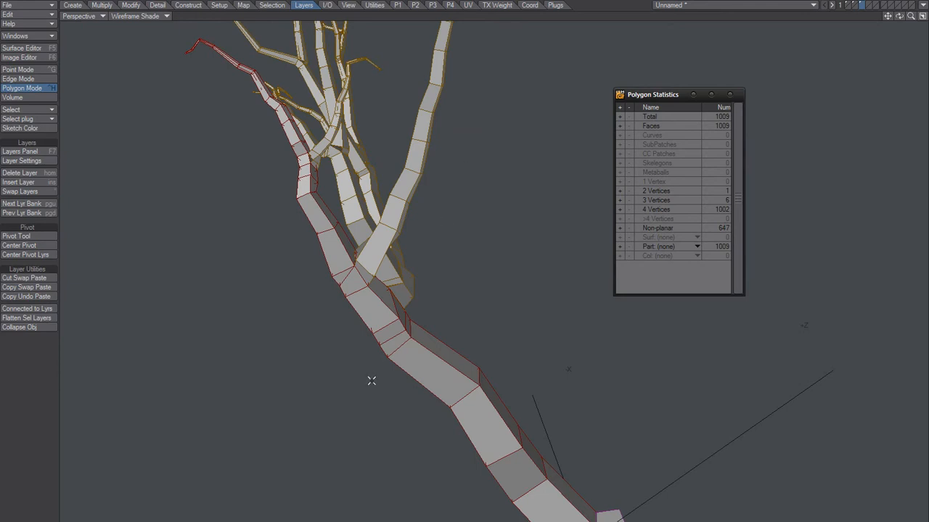
mouse_move(375, 375)
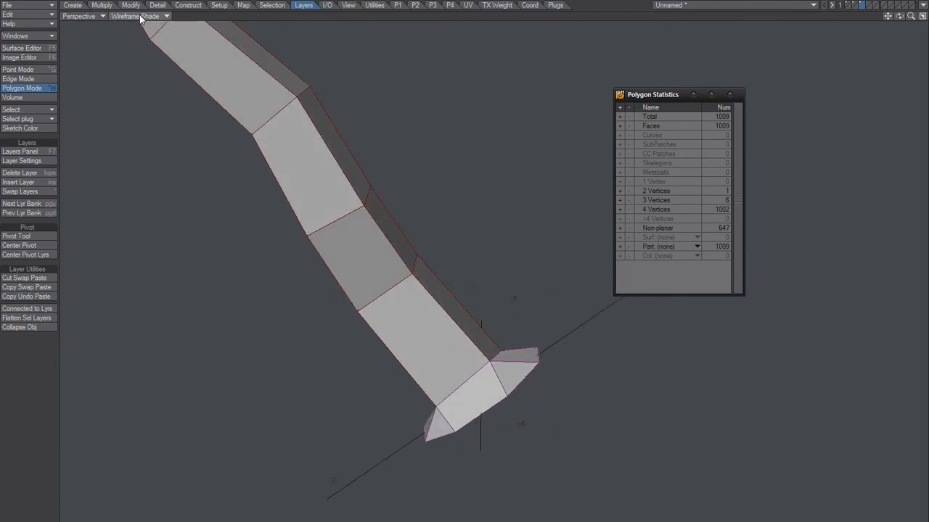
Merge the duplicate trunk-base points with Automatic range in plain wireframe view.
left_click(139, 16)
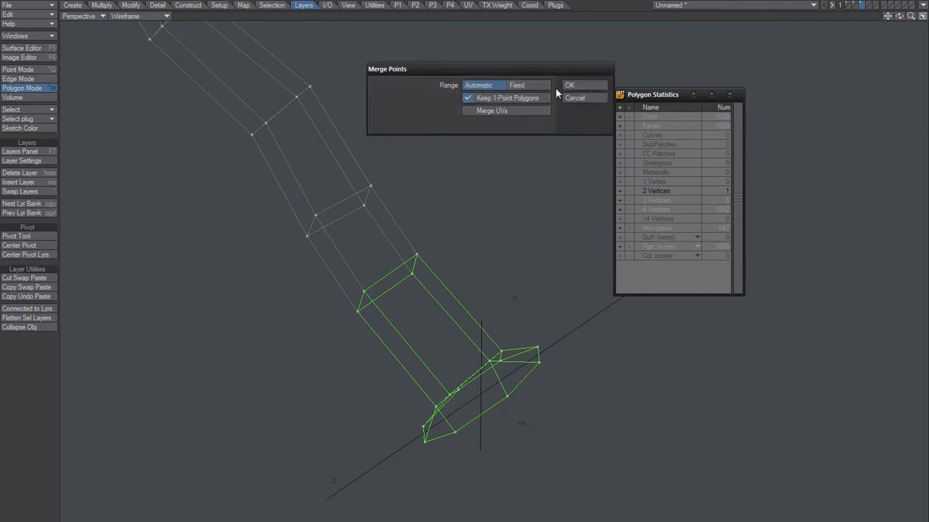
left_click(568, 85)
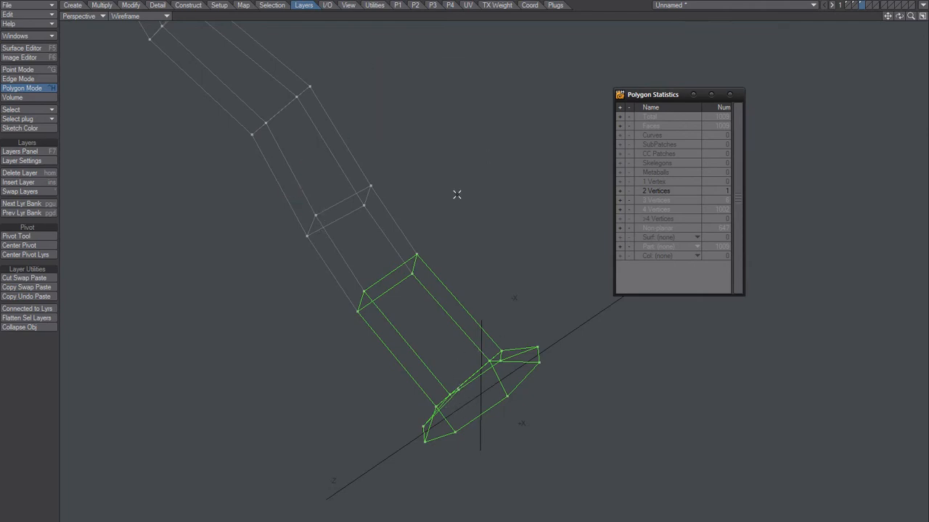
Return the viewport to Wireframe Shade showing the whole smooth subpatch tree.
left_click(139, 16)
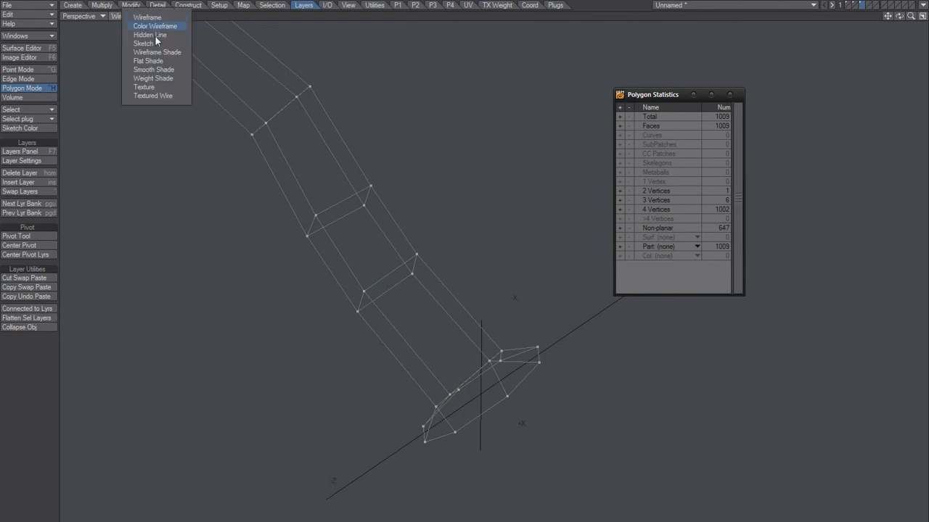
left_click(156, 52)
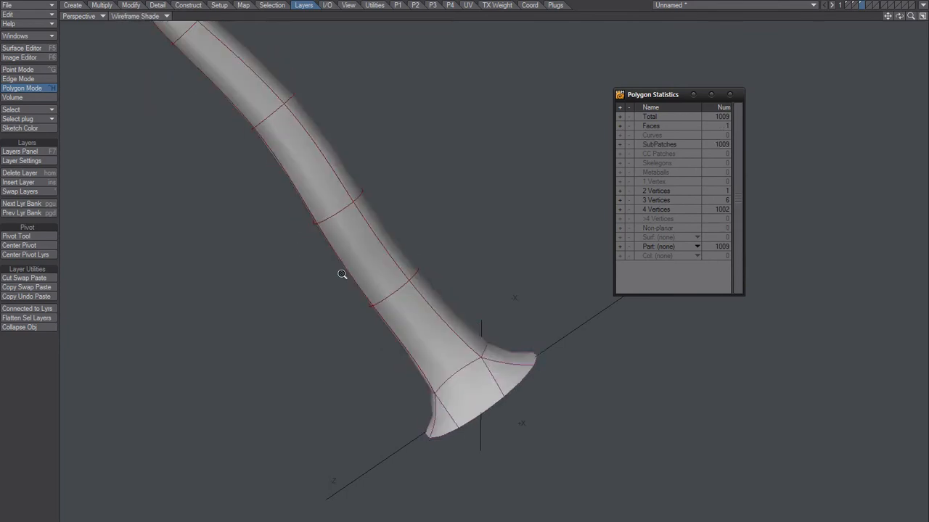
left_click_drag(342, 274, 462, 344)
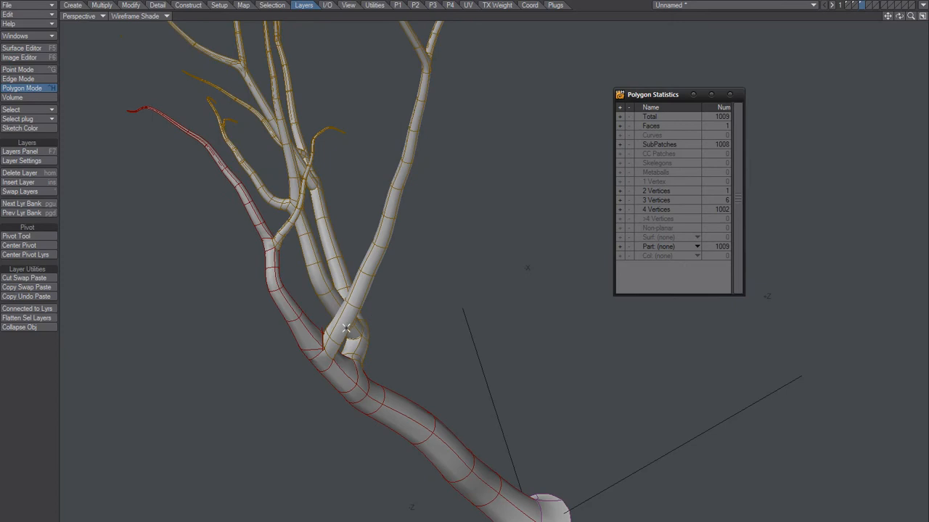
Switch to Edge mode, revealing 399 edges belonging to only one polygon.
left_click(22, 70)
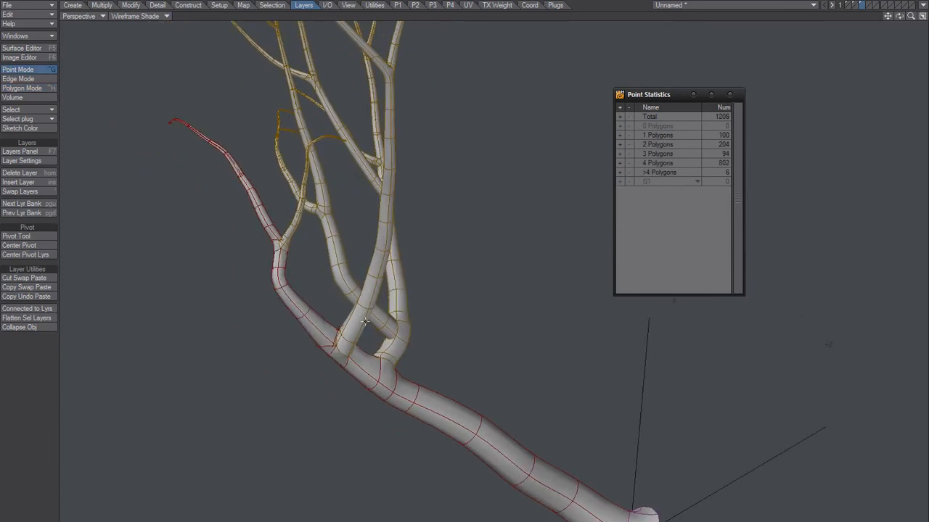
left_click(18, 79)
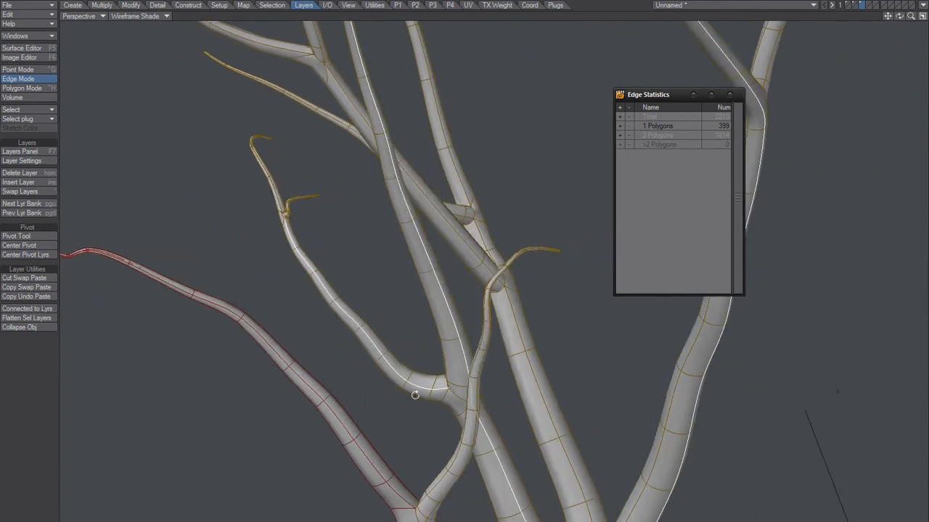
left_click_drag(415, 395, 455, 395)
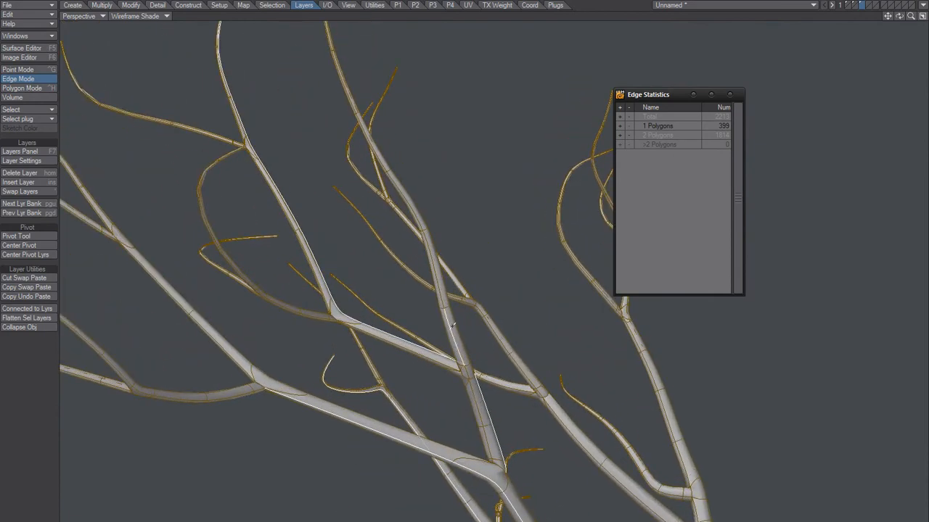
left_click_drag(453, 325, 463, 397)
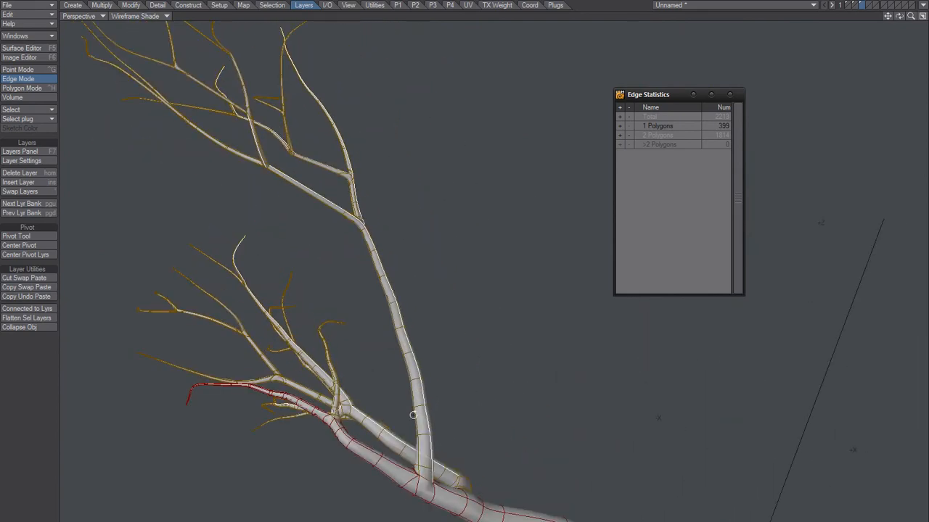
Inspect the side-branch junctions with the trunk, then return to Polygon mode.
left_click_drag(412, 415, 332, 296)
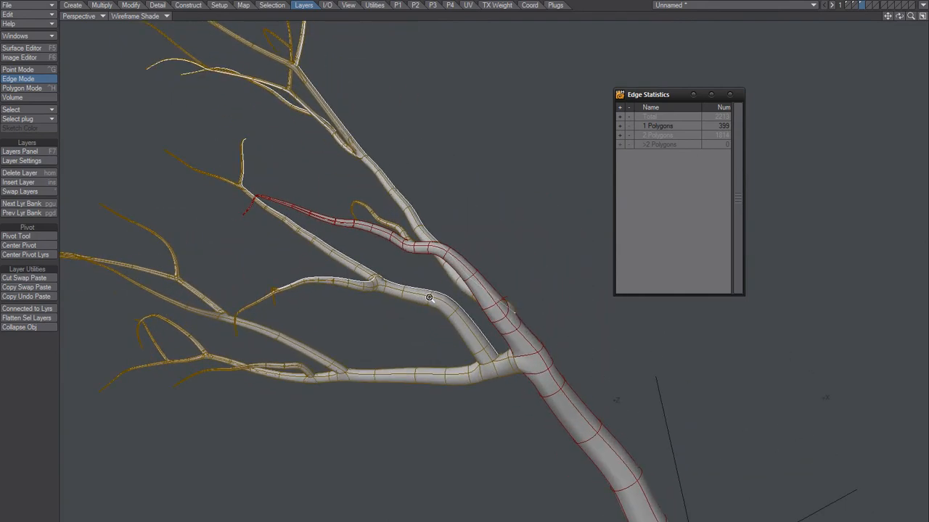
left_click_drag(430, 296, 441, 310)
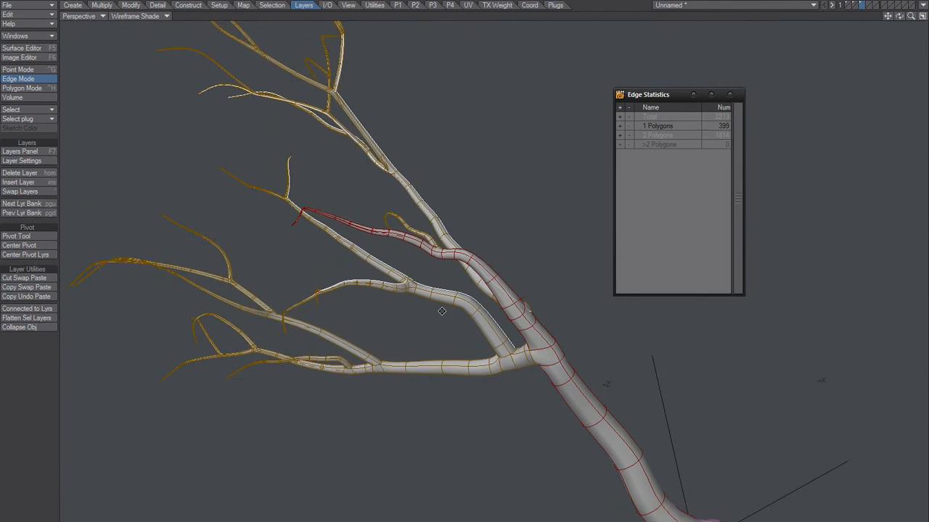
left_click_drag(442, 312, 288, 418)
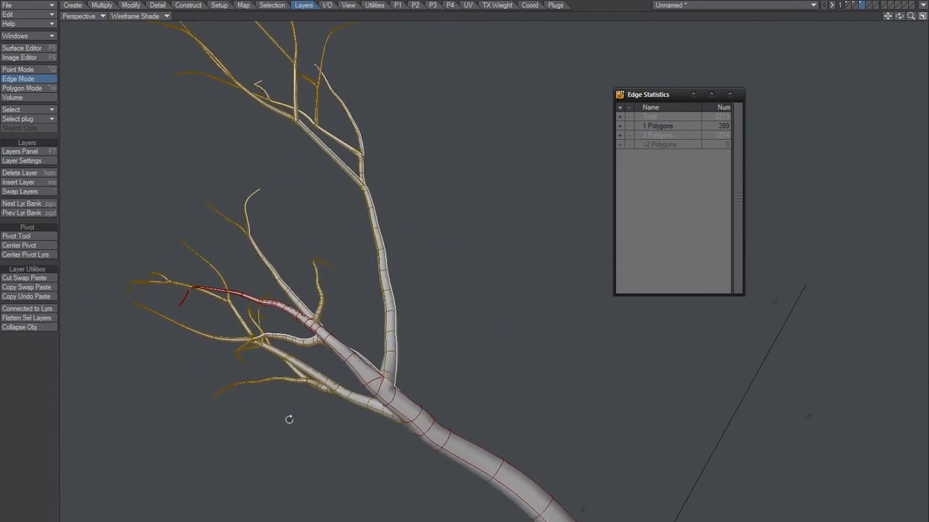
left_click_drag(288, 420, 423, 298)
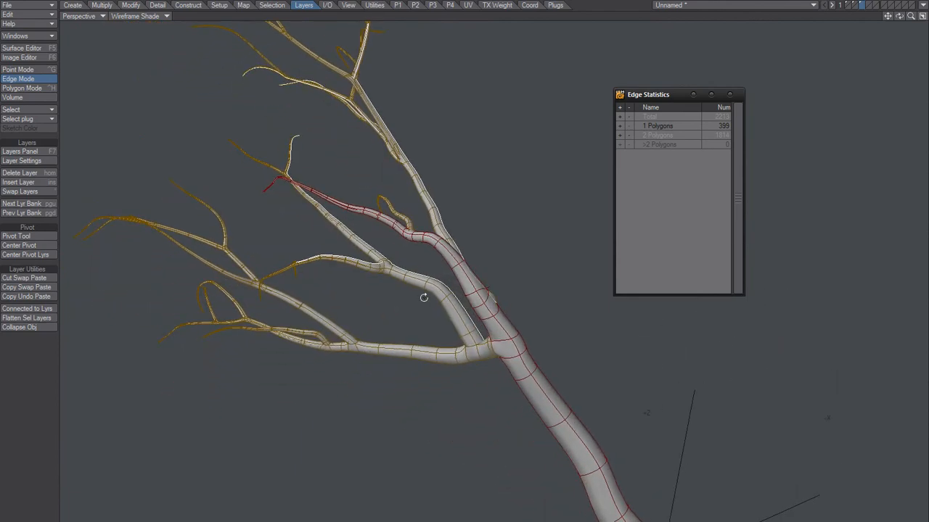
left_click_drag(423, 296, 566, 401)
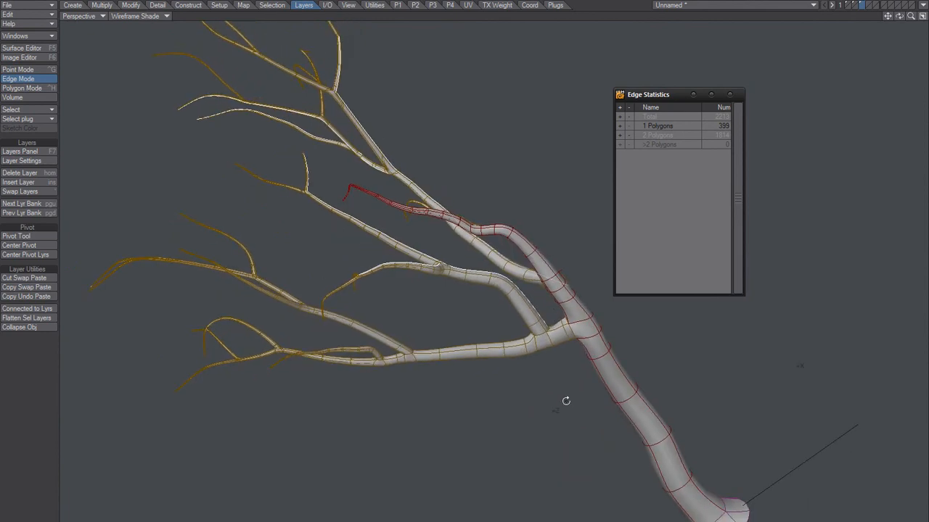
left_click(22, 89)
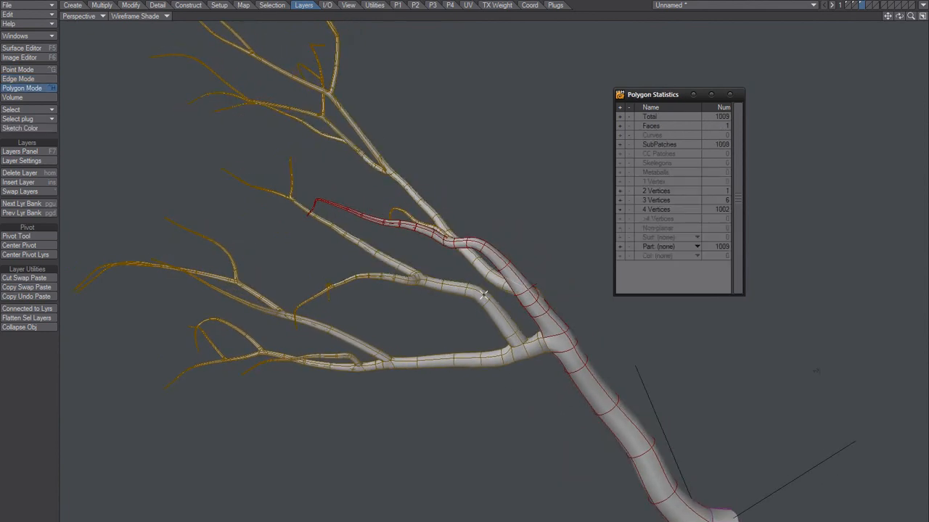